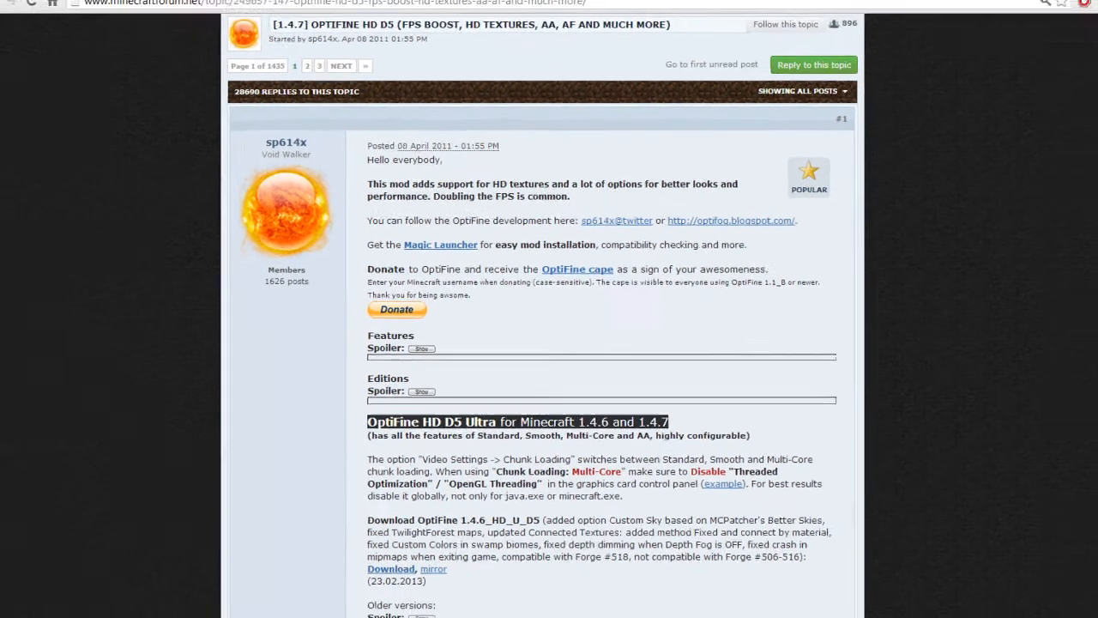
- Download OptiFine_1.4.6_HD_U_D5.zip from the forum post's link to optifined.net
{"action": "left_click", "coordinate": [391, 568]}
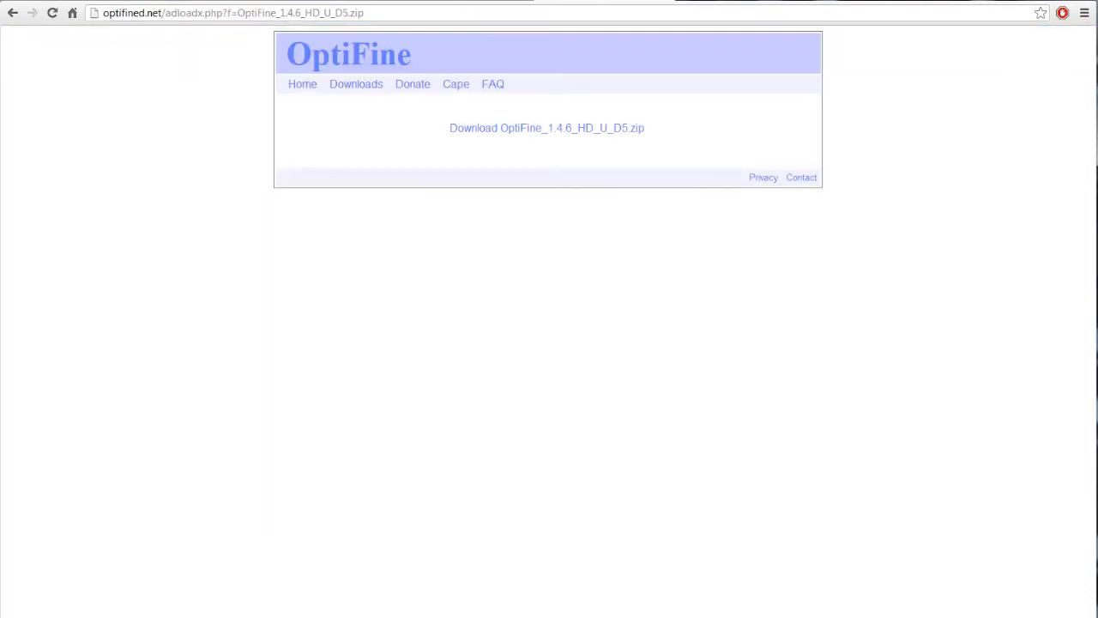
{"action": "left_click", "coordinate": [546, 127]}
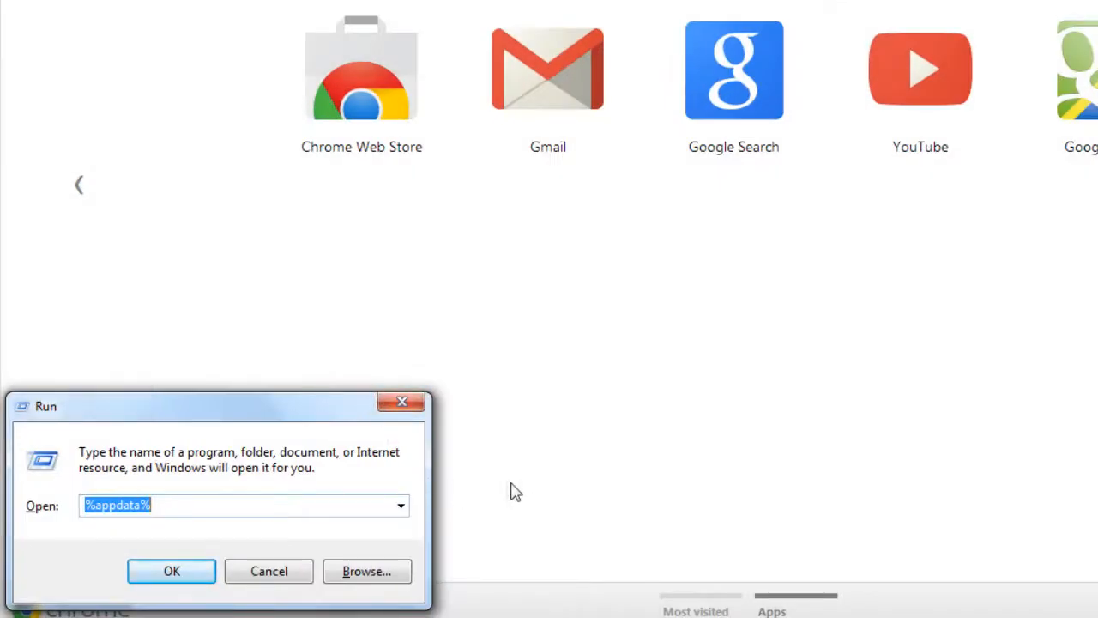
{"action": "mouse_move", "coordinate": [614, 535]}
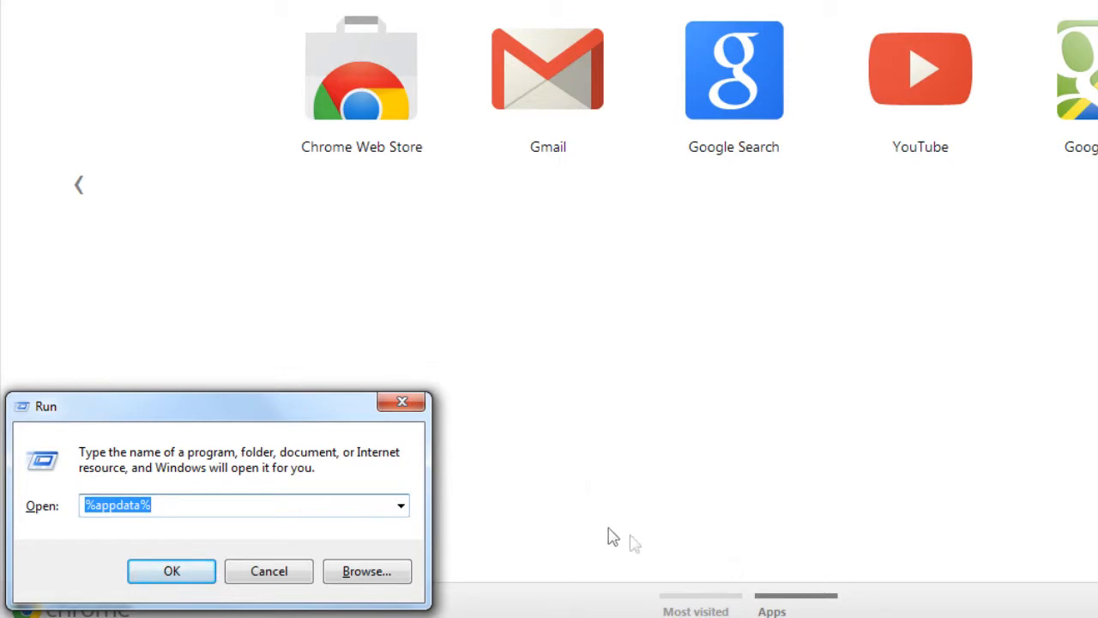
{"action": "mouse_move", "coordinate": [261, 467]}
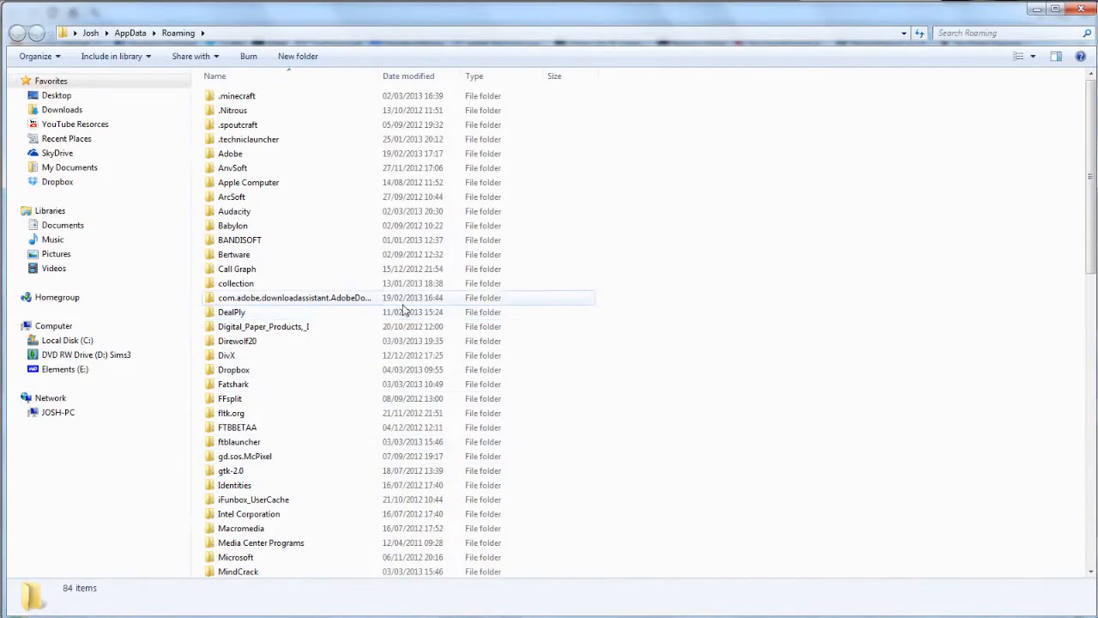
- Navigate into the MindCrack instMods folder holding OptiFine, liteloader and MinecraftForge
{"action": "left_click", "coordinate": [240, 529]}
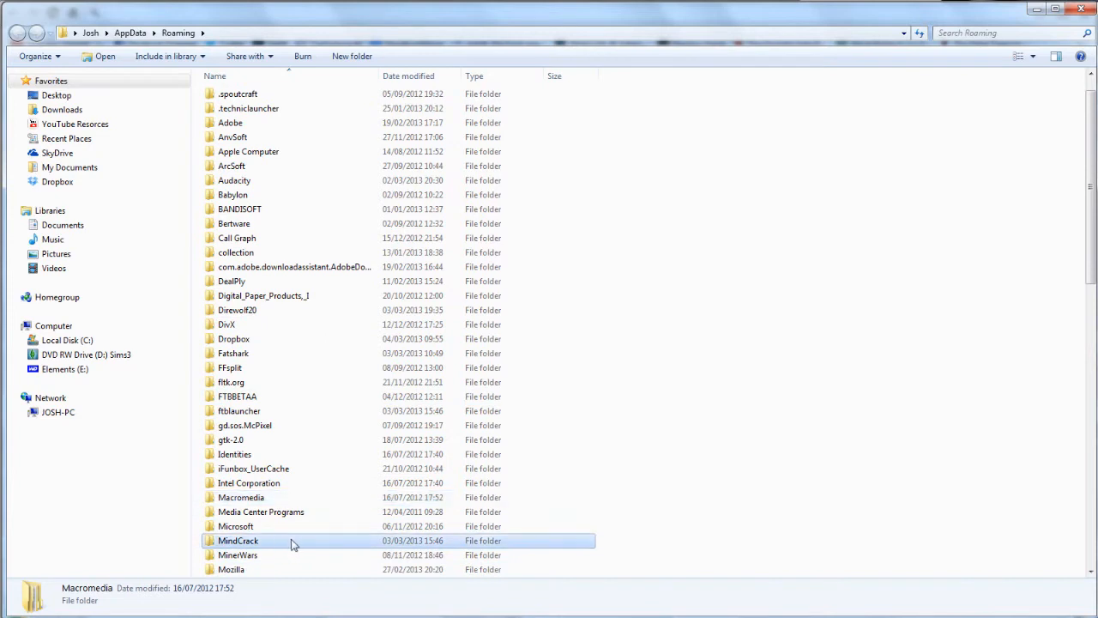
{"action": "mouse_move", "coordinate": [311, 542]}
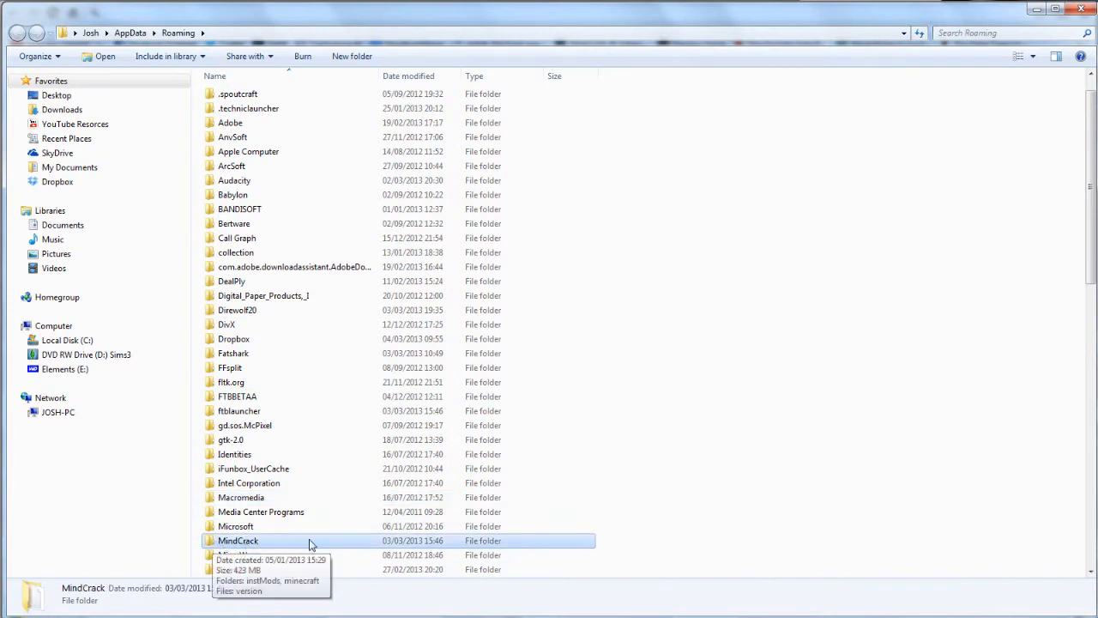
{"action": "left_click", "coordinate": [237, 309]}
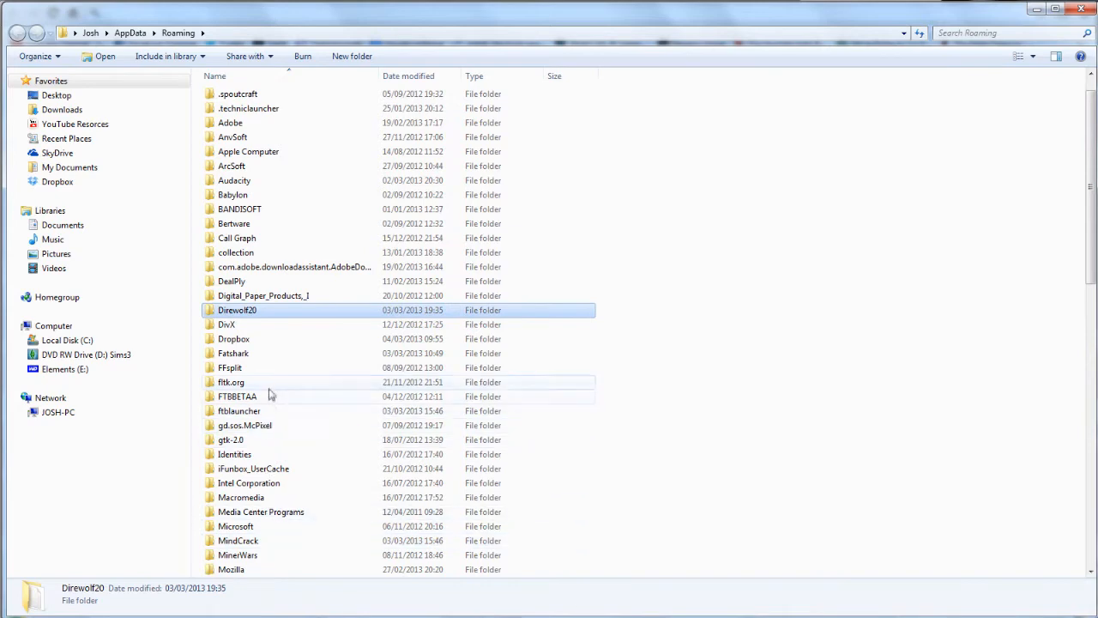
{"action": "left_click", "coordinate": [237, 397]}
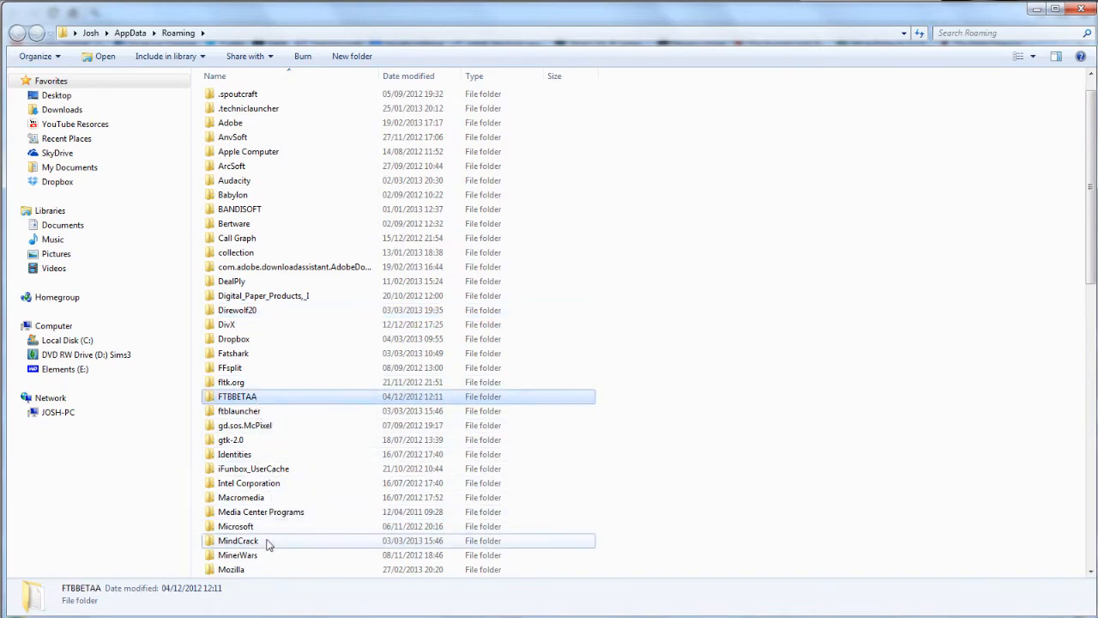
{"action": "double_click", "coordinate": [237, 541]}
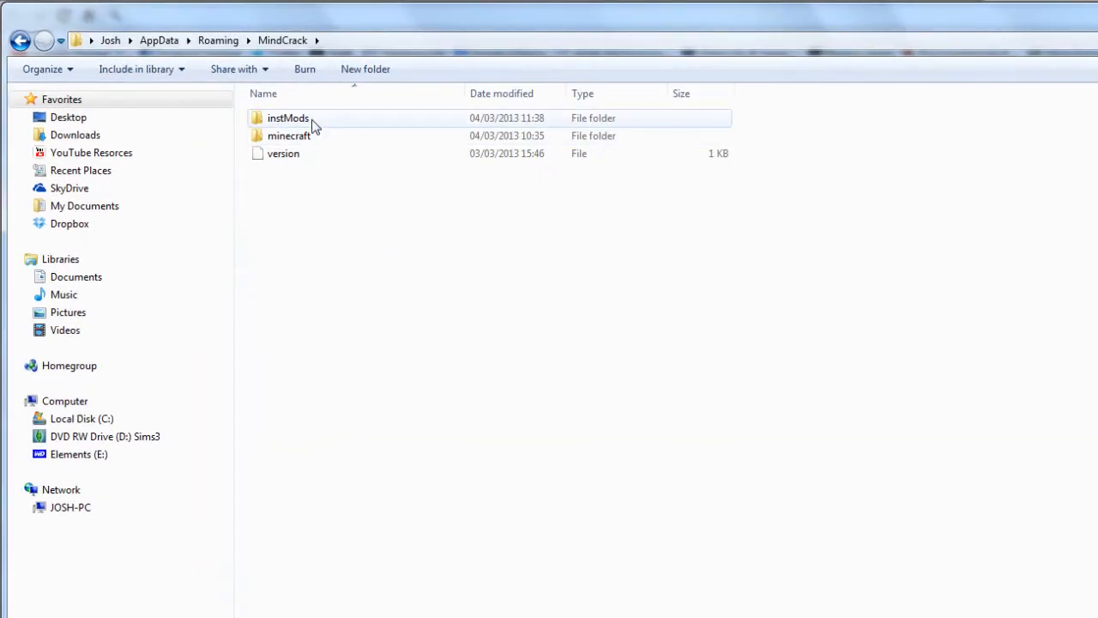
{"action": "double_click", "coordinate": [288, 117]}
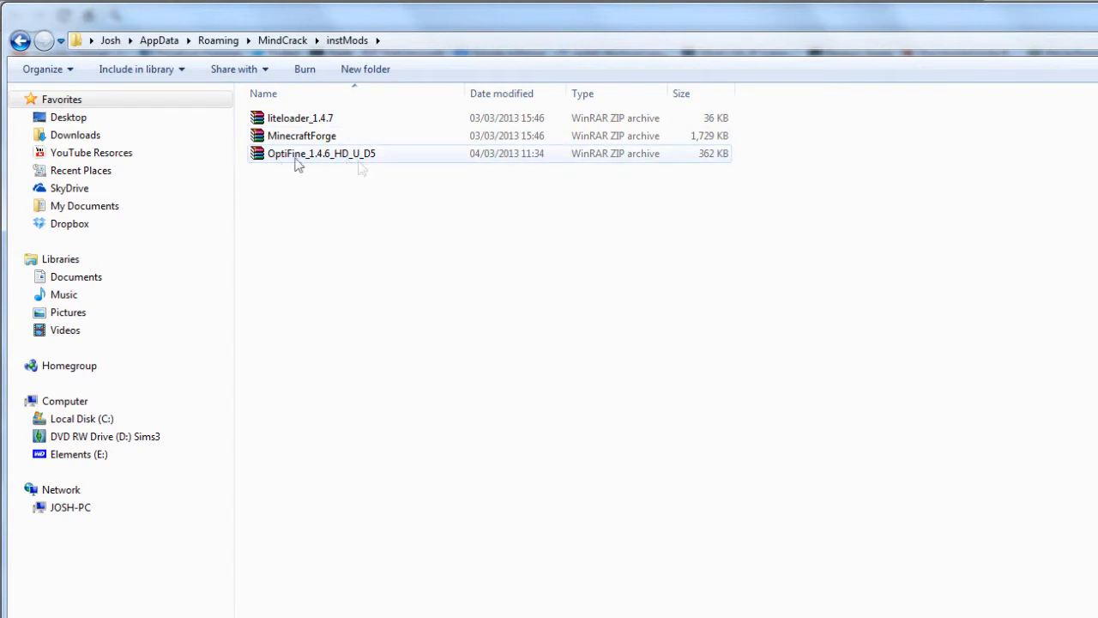
{"action": "mouse_move", "coordinate": [364, 252]}
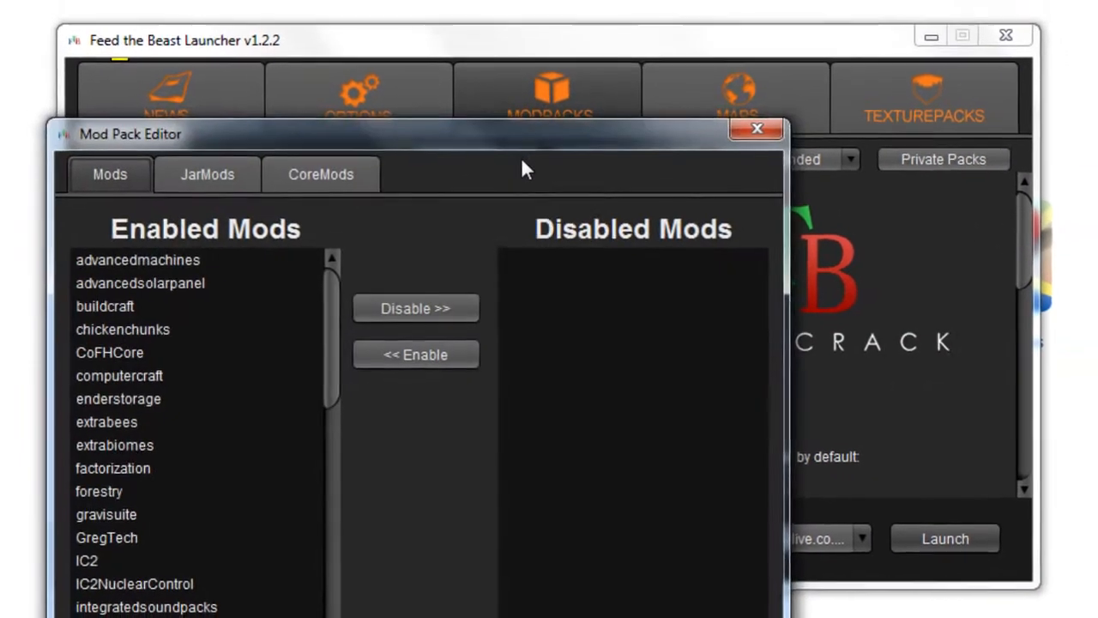
- Add OptiFine_1.4.6_HD_U_D5.zip to MindCrack's Jar Mods in the mod pack editor
{"action": "left_click_drag", "start_coordinate": [420, 134], "coordinate": [592, 26]}
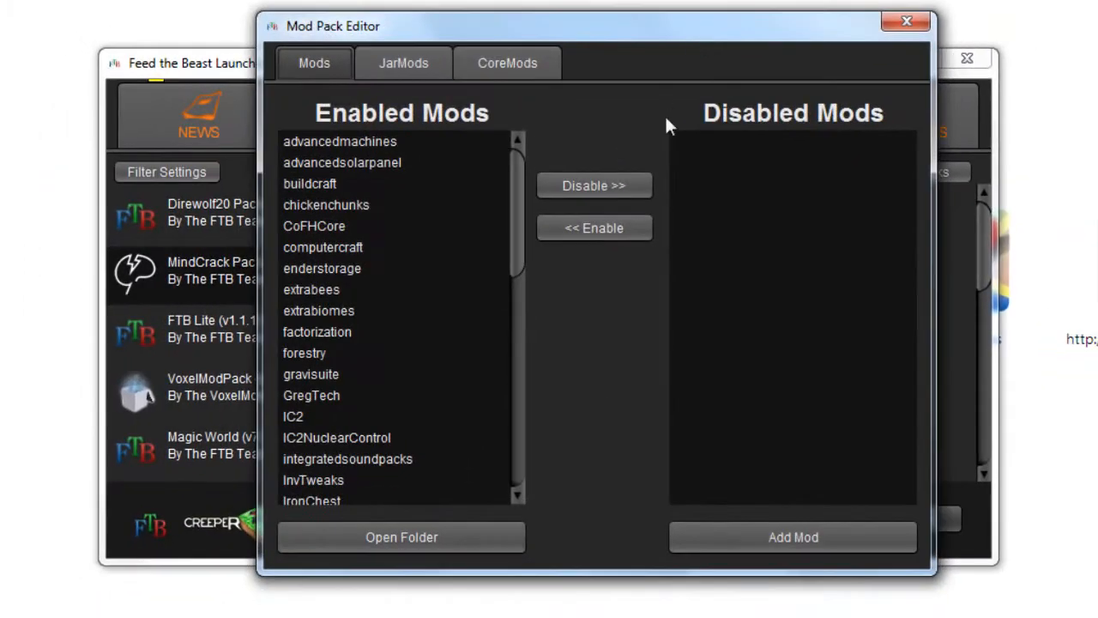
{"action": "left_click", "coordinate": [403, 61]}
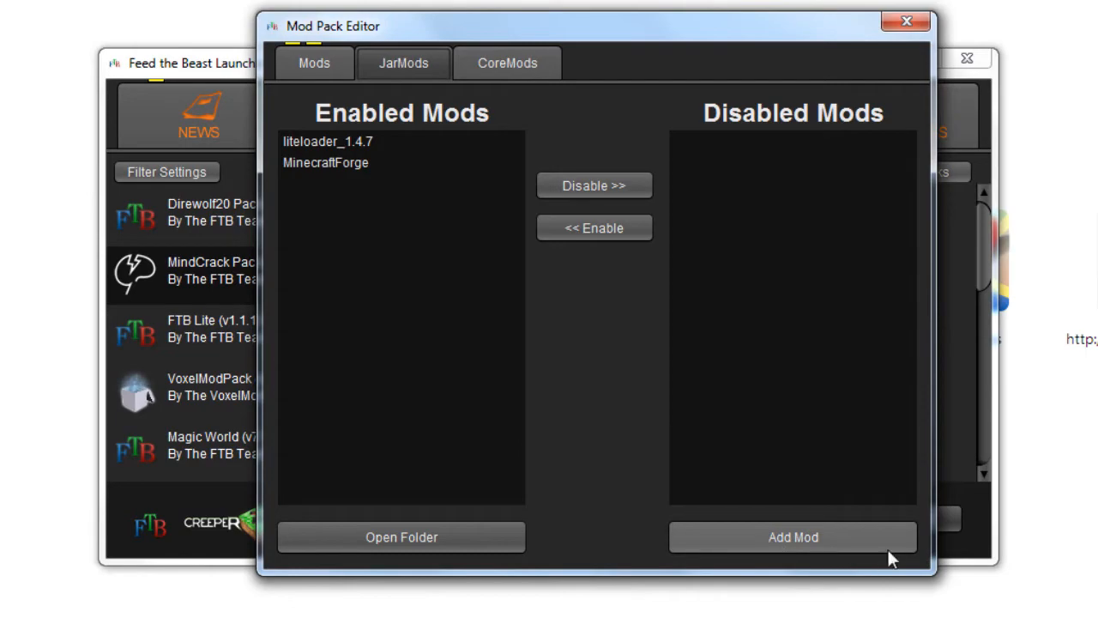
{"action": "left_click", "coordinate": [793, 535]}
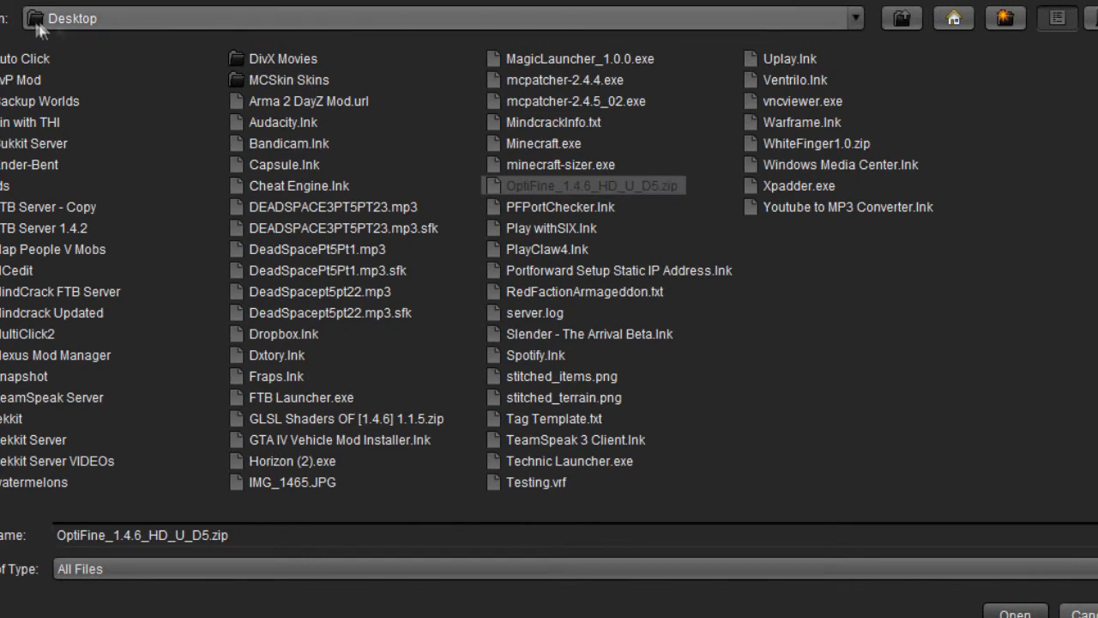
{"action": "left_click", "coordinate": [1016, 613]}
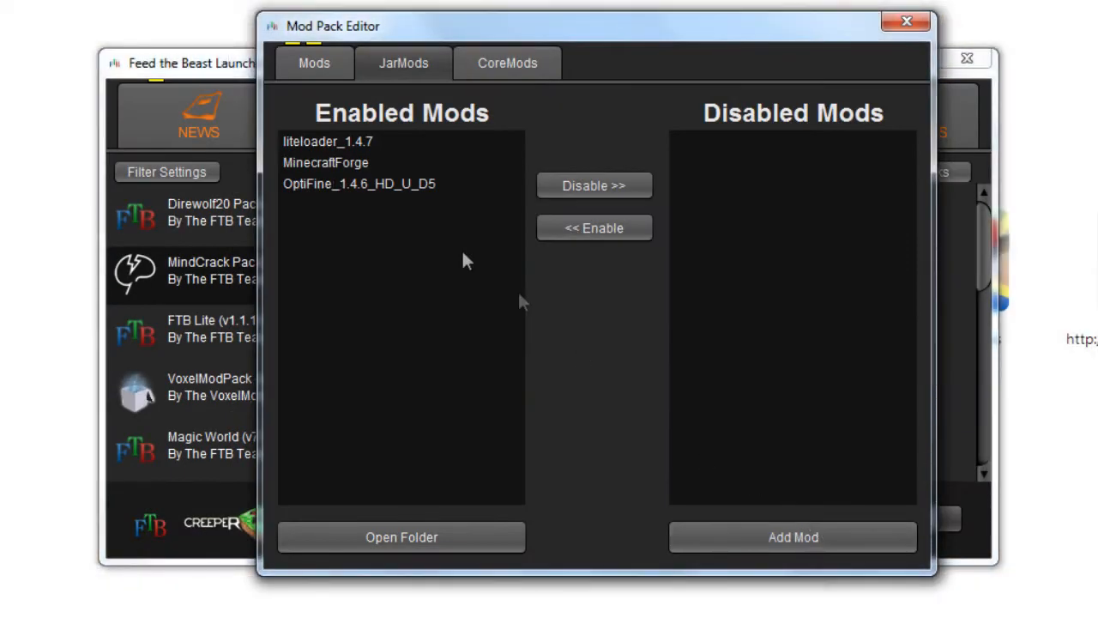
{"action": "mouse_move", "coordinate": [563, 543]}
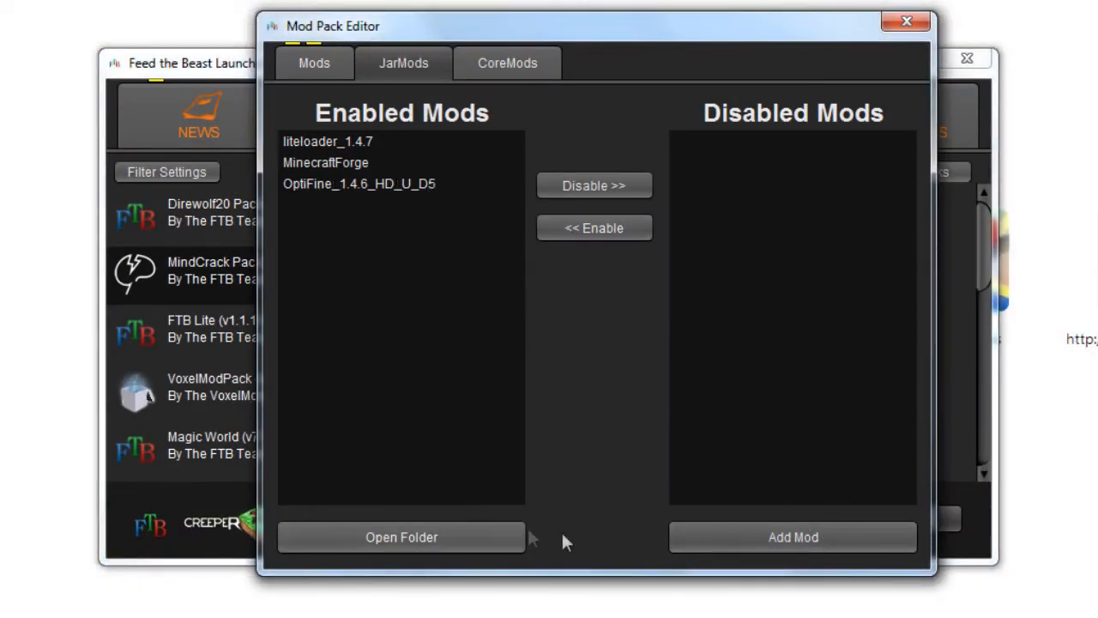
{"action": "mouse_move", "coordinate": [821, 27]}
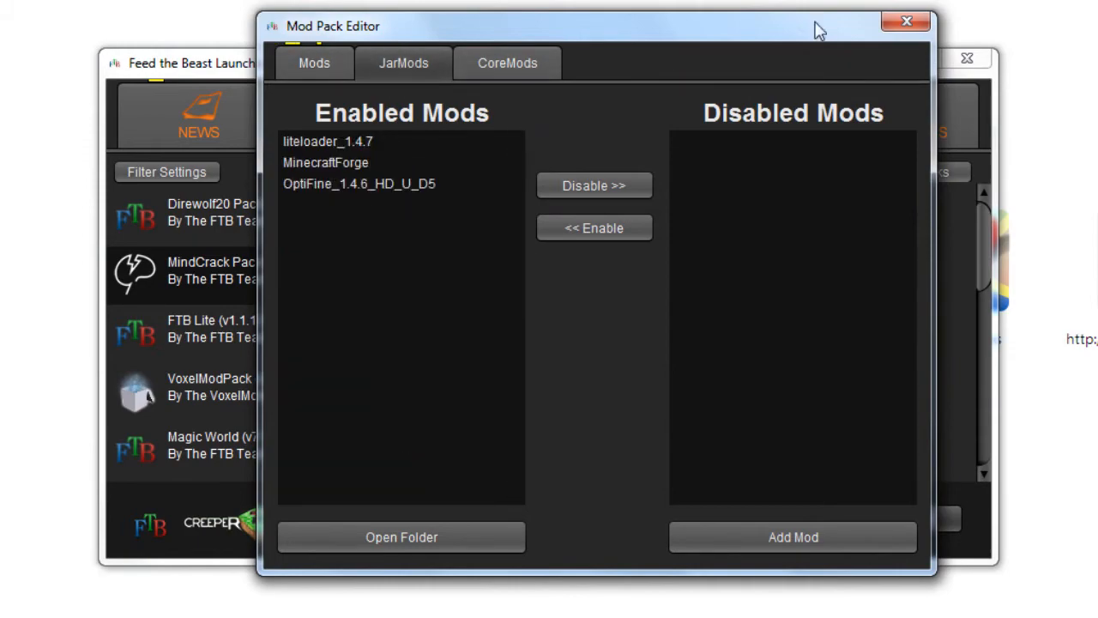
{"action": "left_click", "coordinate": [906, 20]}
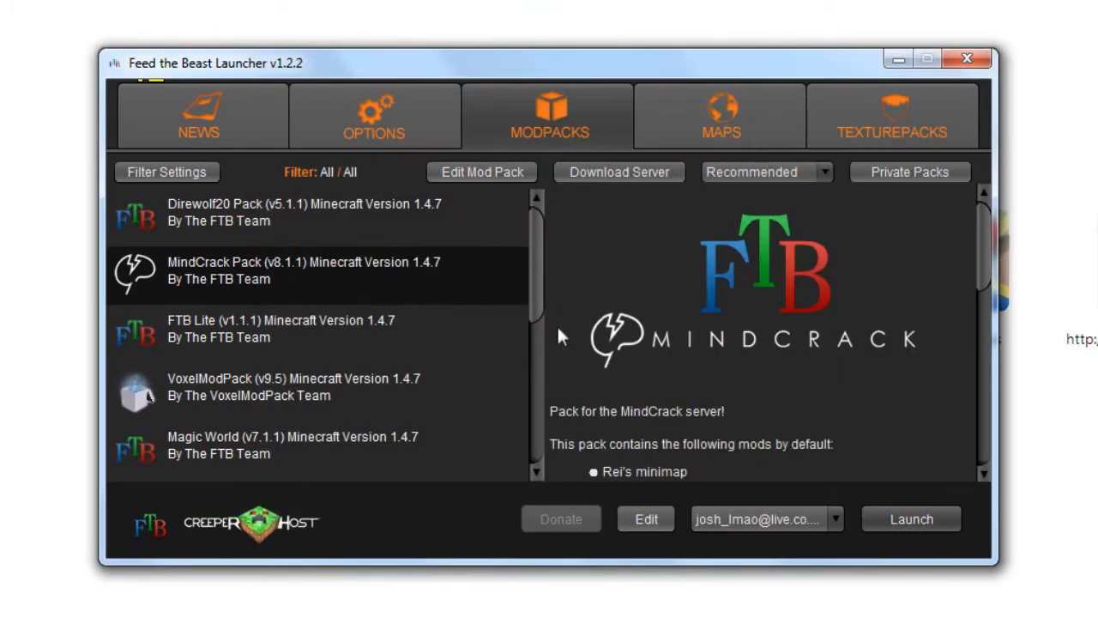
- Launch the MindCrack pack to the Minecraft 1.4.7 title screen
{"action": "left_click", "coordinate": [909, 518]}
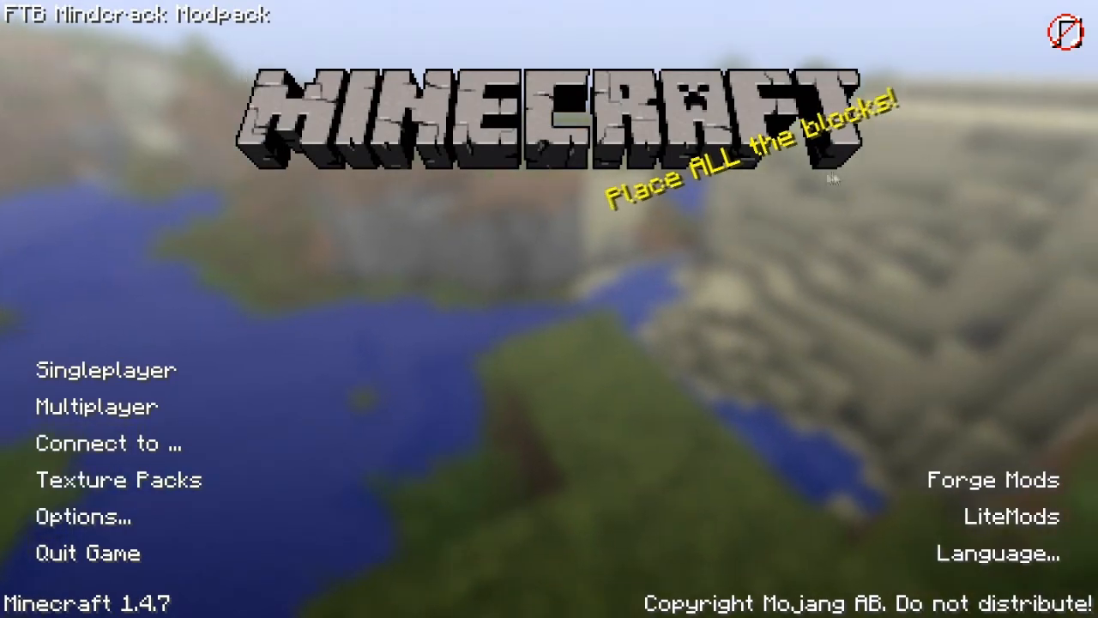
{"action": "mouse_move", "coordinate": [229, 522]}
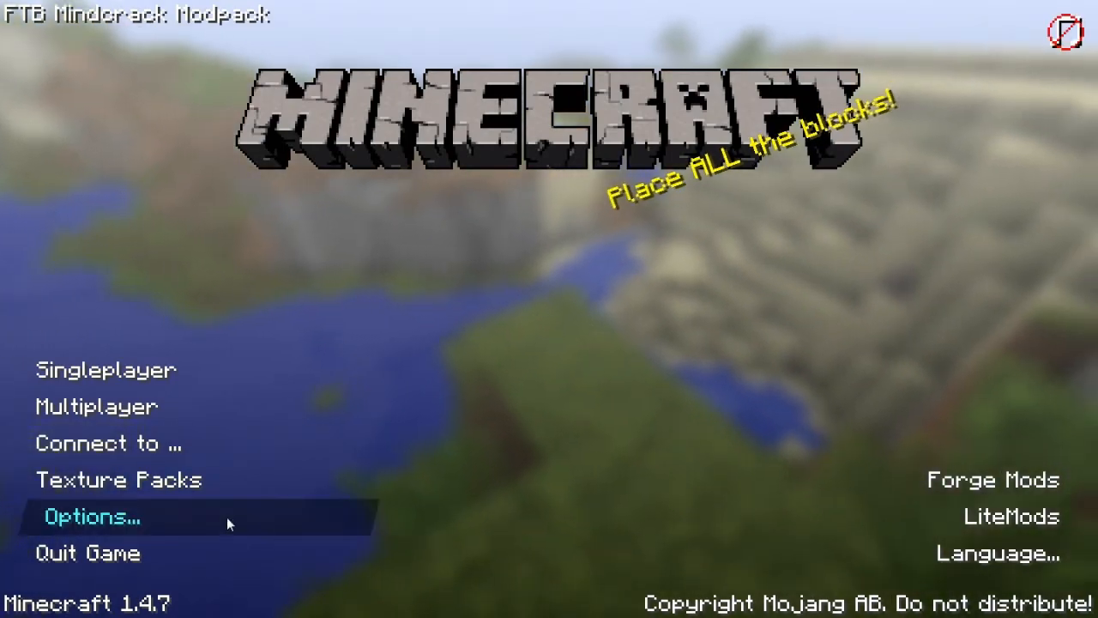